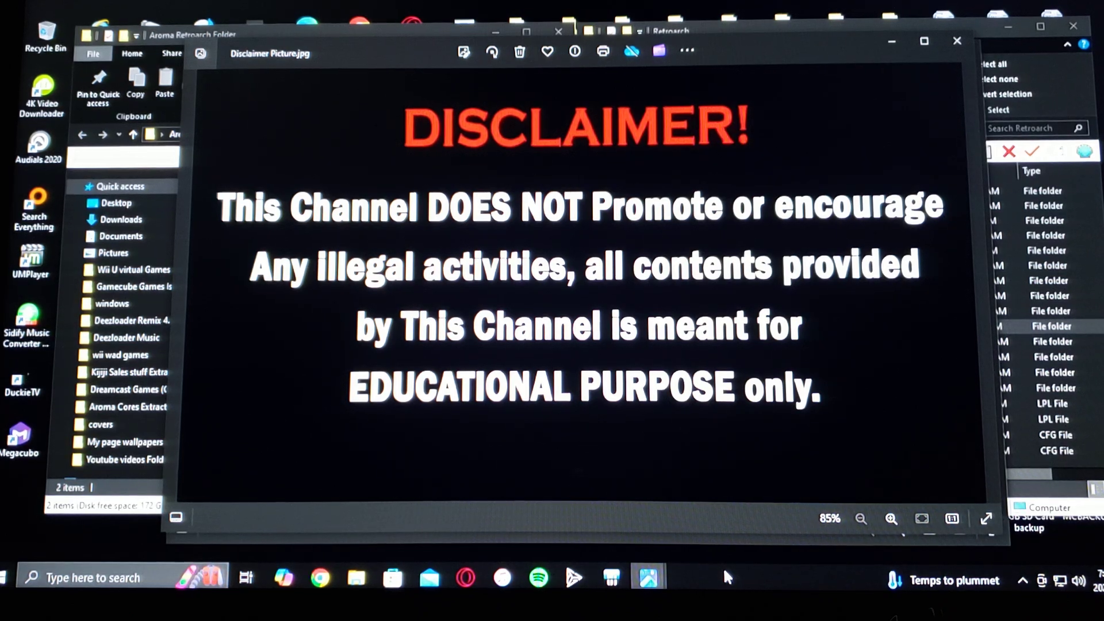
{"action": "mouse_move", "coordinate": [956, 41]}
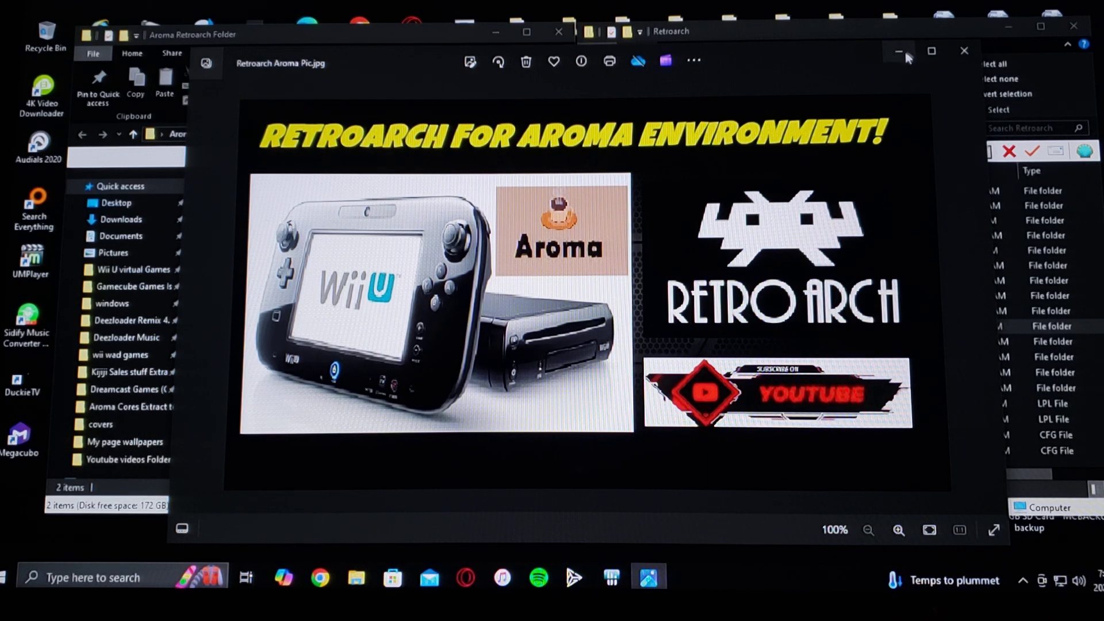
Minimize Photos and scroll the GBAtemp post down to the MediaFire cores link and instructions.
{"action": "left_click", "coordinate": [898, 51]}
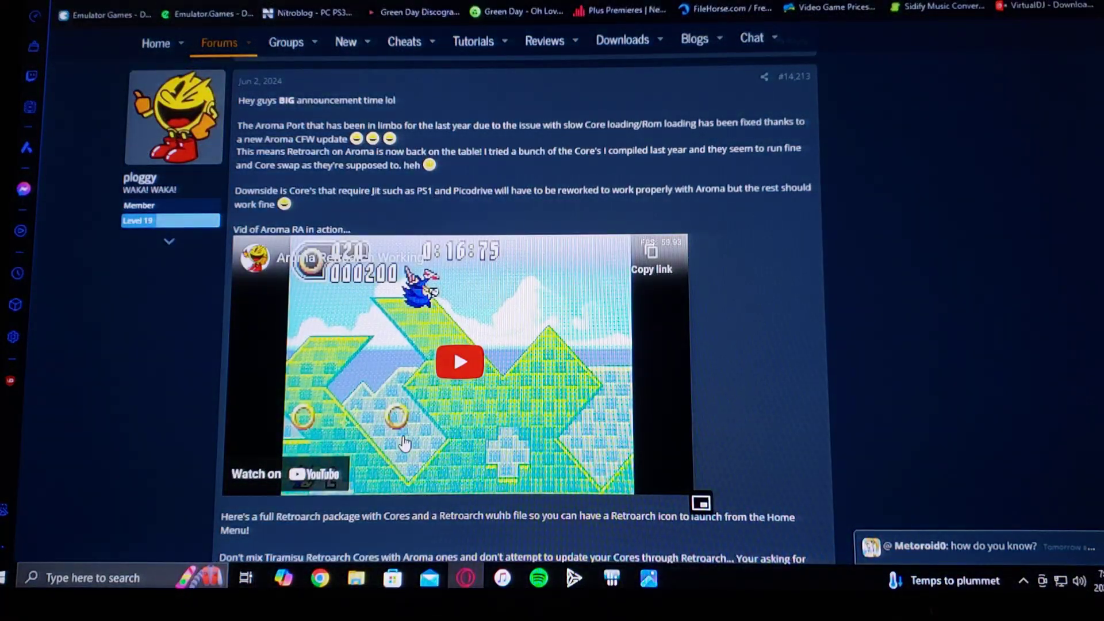
{"action": "mouse_move", "coordinate": [447, 401]}
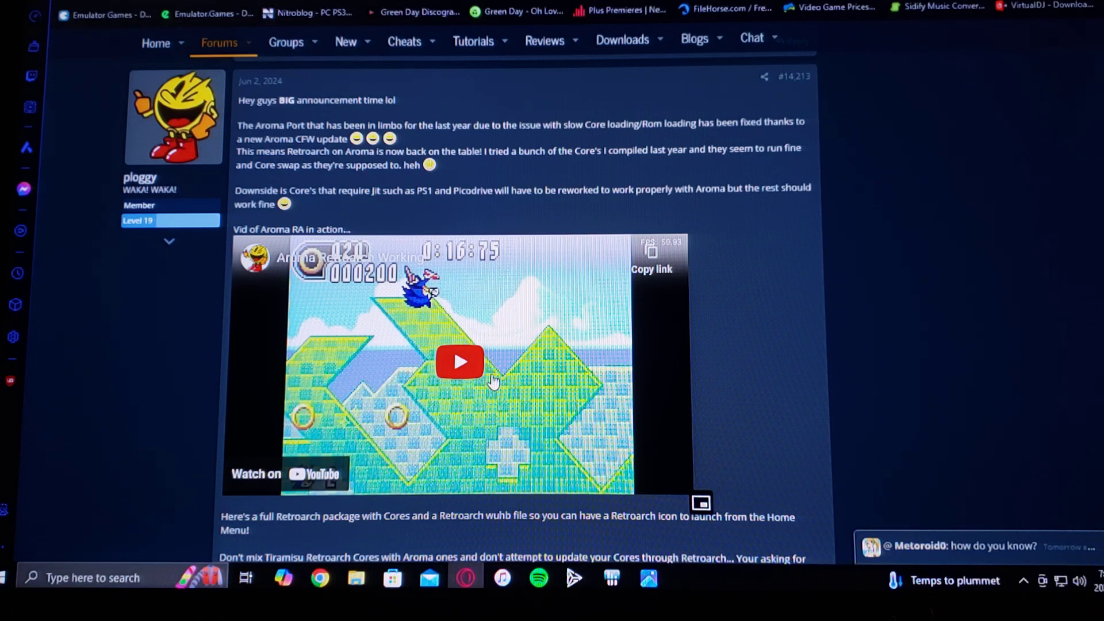
{"action": "mouse_move", "coordinate": [238, 339]}
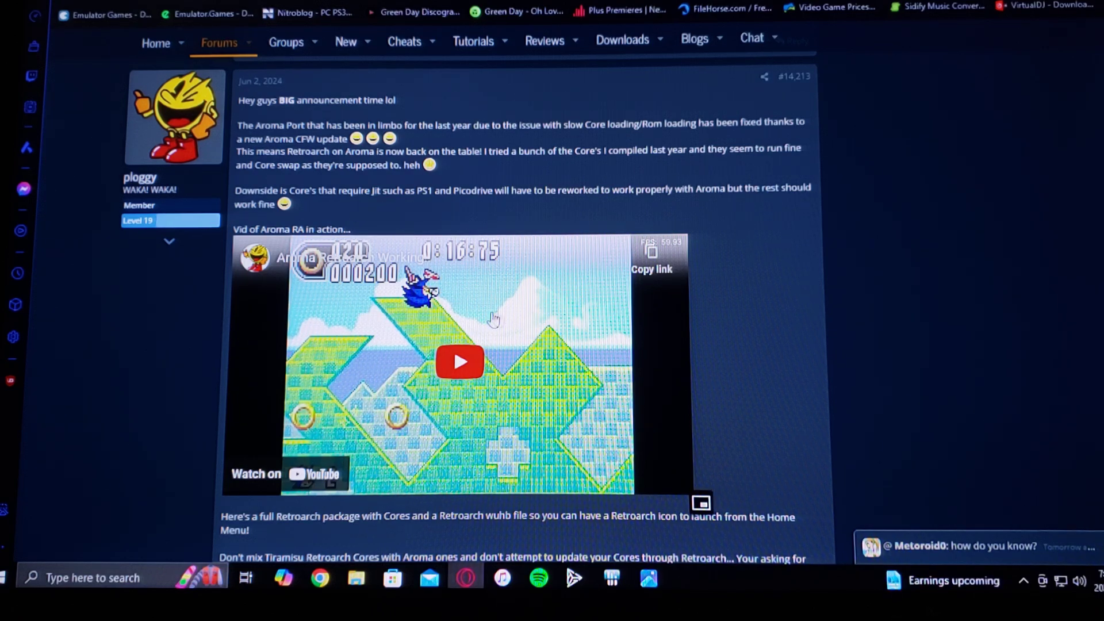
{"action": "scroll", "scroll_direction": "down", "scroll_amount": 3}
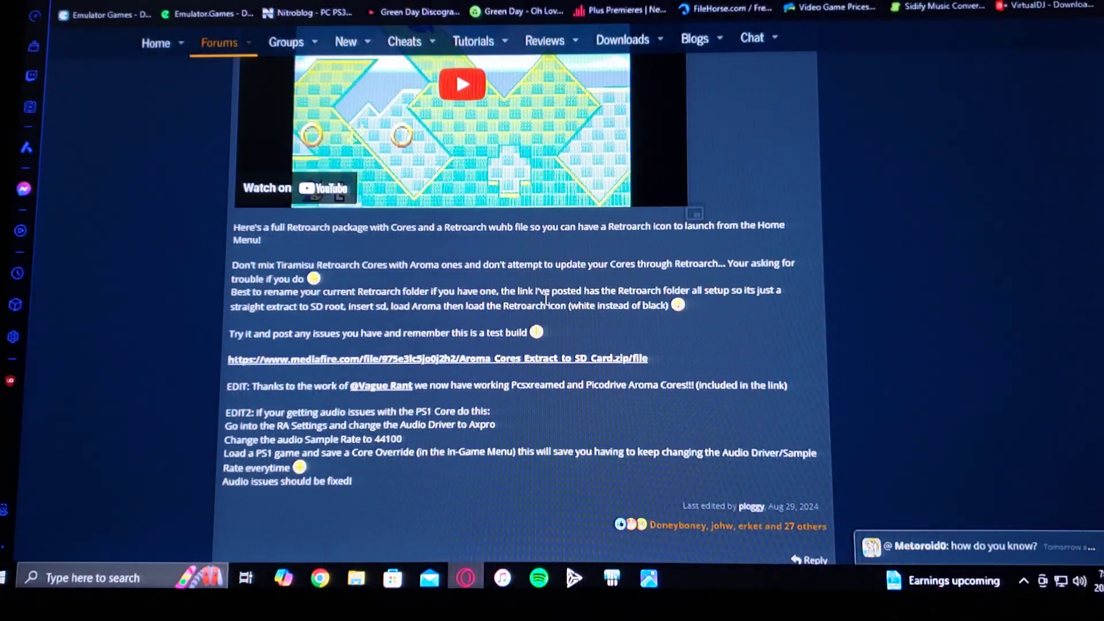
{"action": "scroll", "scroll_direction": "down", "scroll_amount": 3}
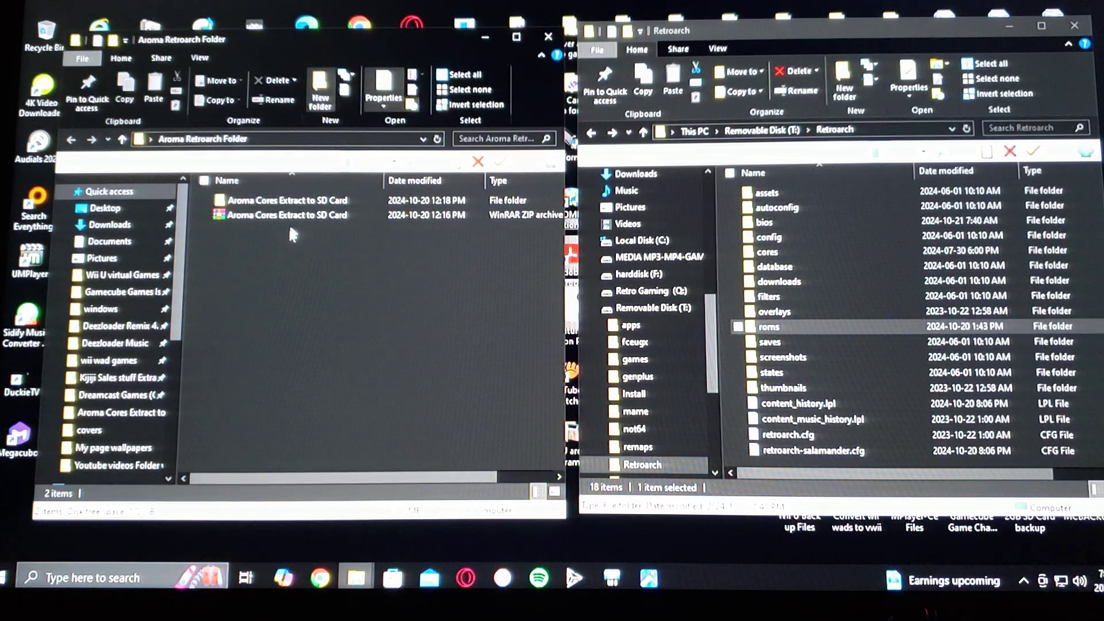
{"action": "mouse_move", "coordinate": [303, 236]}
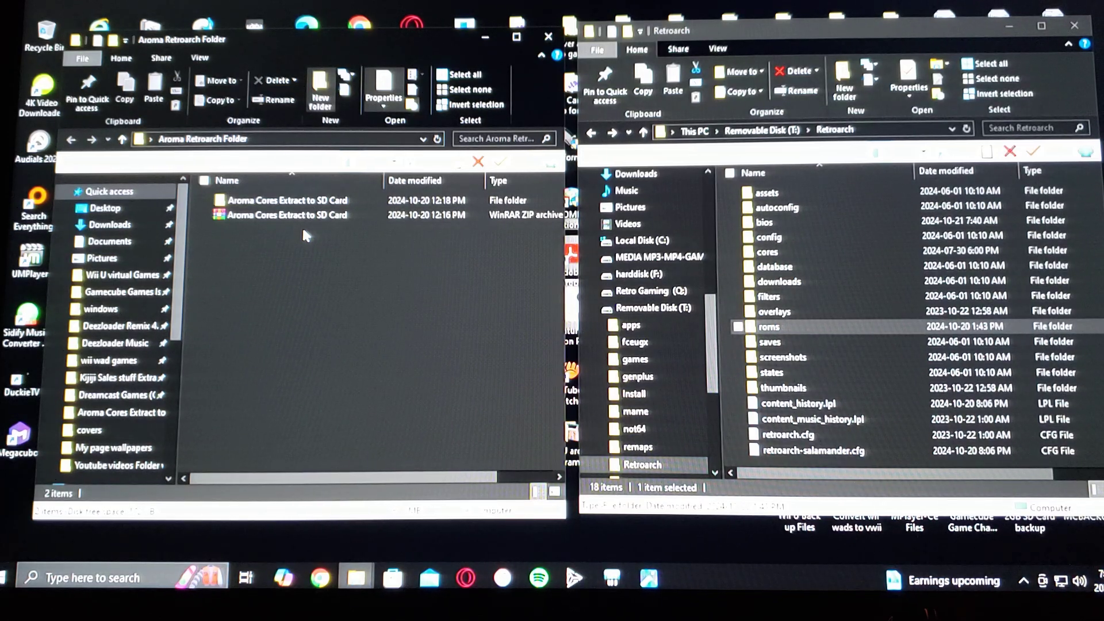
{"action": "mouse_move", "coordinate": [340, 344]}
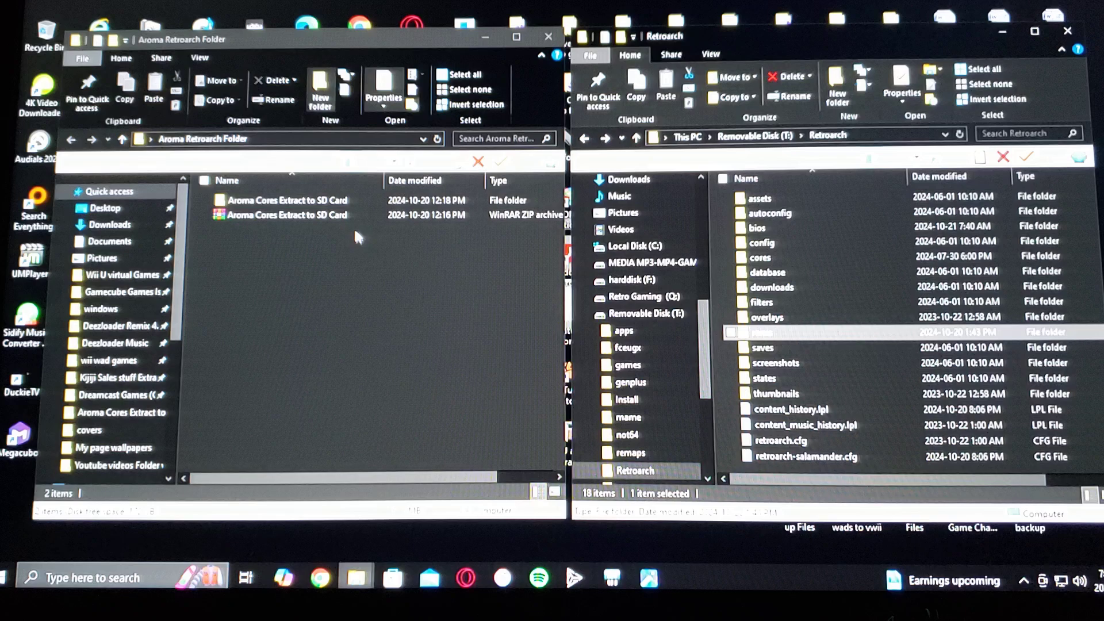
Enter the extracted 'Aroma Cores Extract to SD Card' folder showing Retroarch and wiiu.
{"action": "left_click", "coordinate": [281, 200]}
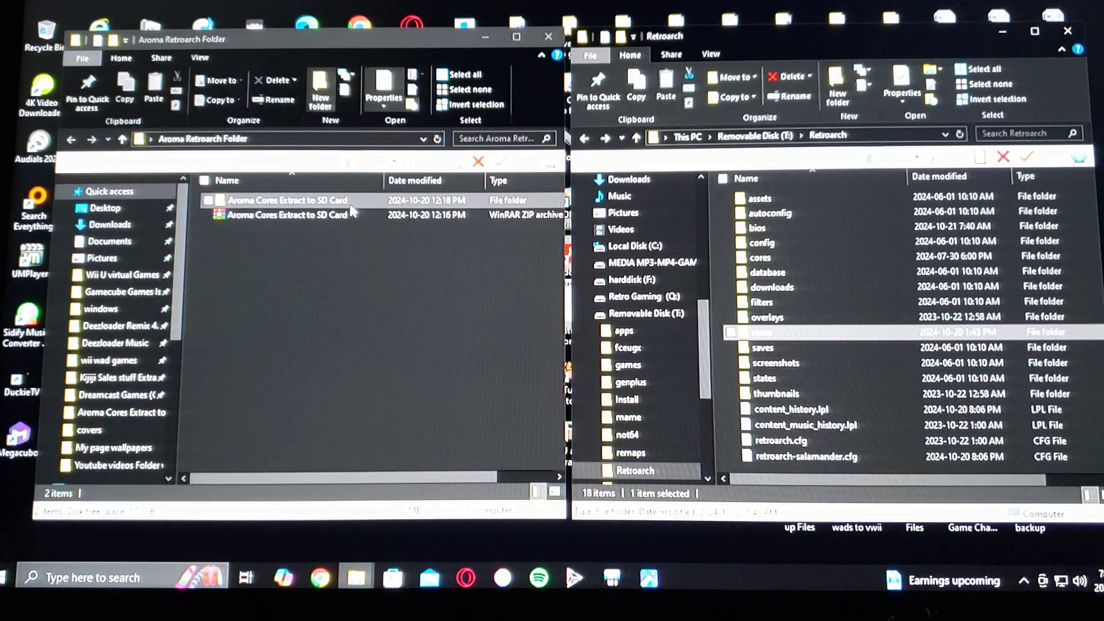
{"action": "double_click", "coordinate": [285, 201]}
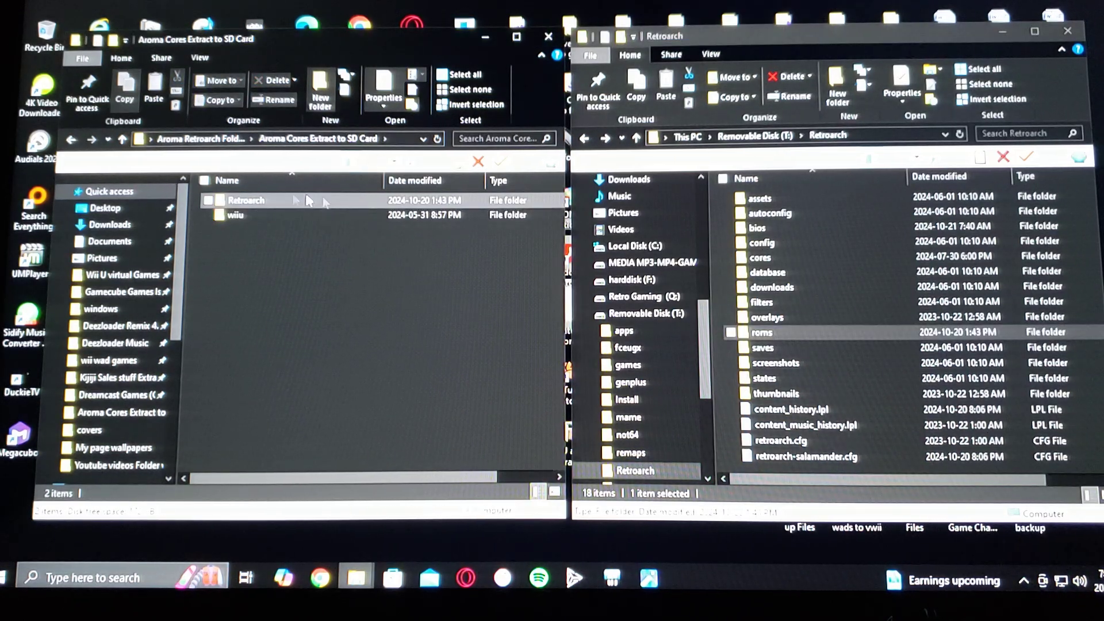
{"action": "mouse_move", "coordinate": [246, 200]}
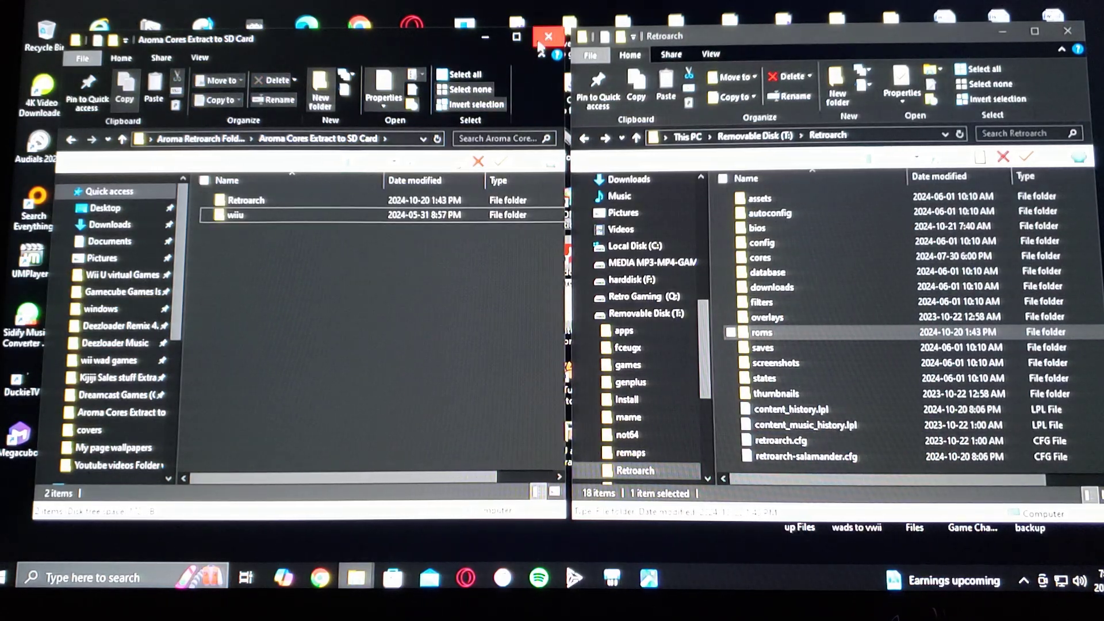
Close the package window and peek into the SD card's Retroarch bios folder.
{"action": "left_click", "coordinate": [549, 35]}
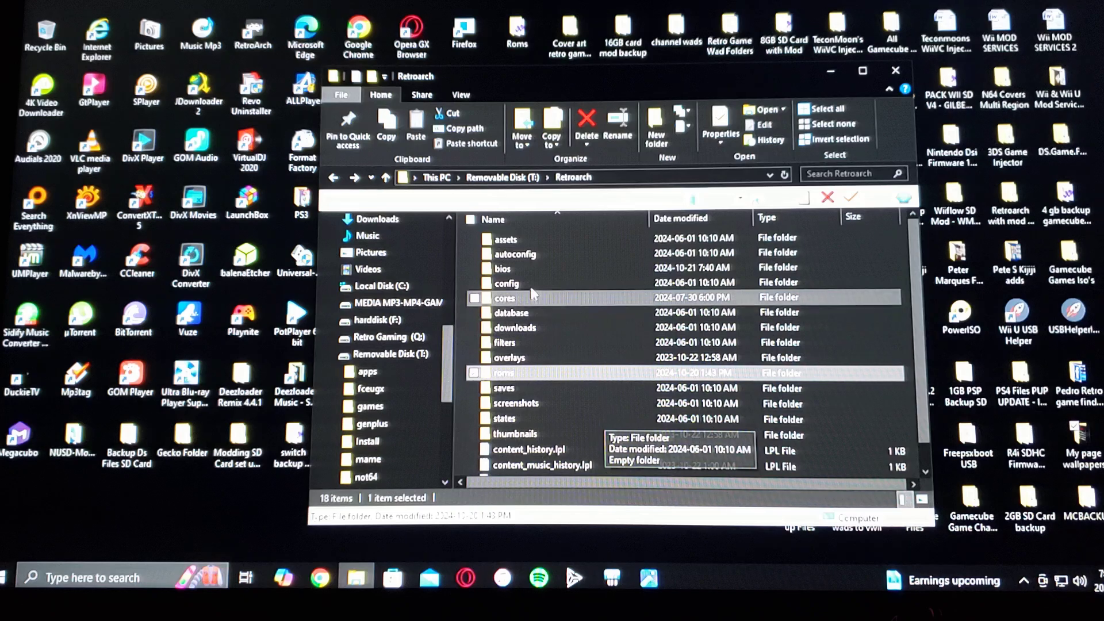
{"action": "double_click", "coordinate": [501, 268]}
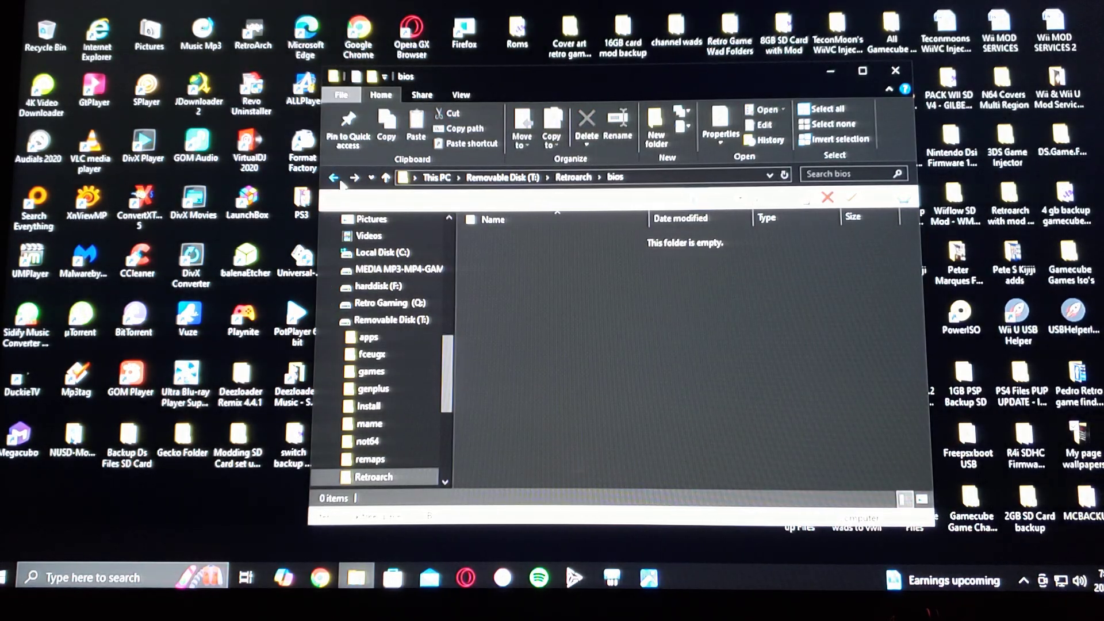
{"action": "left_click", "coordinate": [333, 176]}
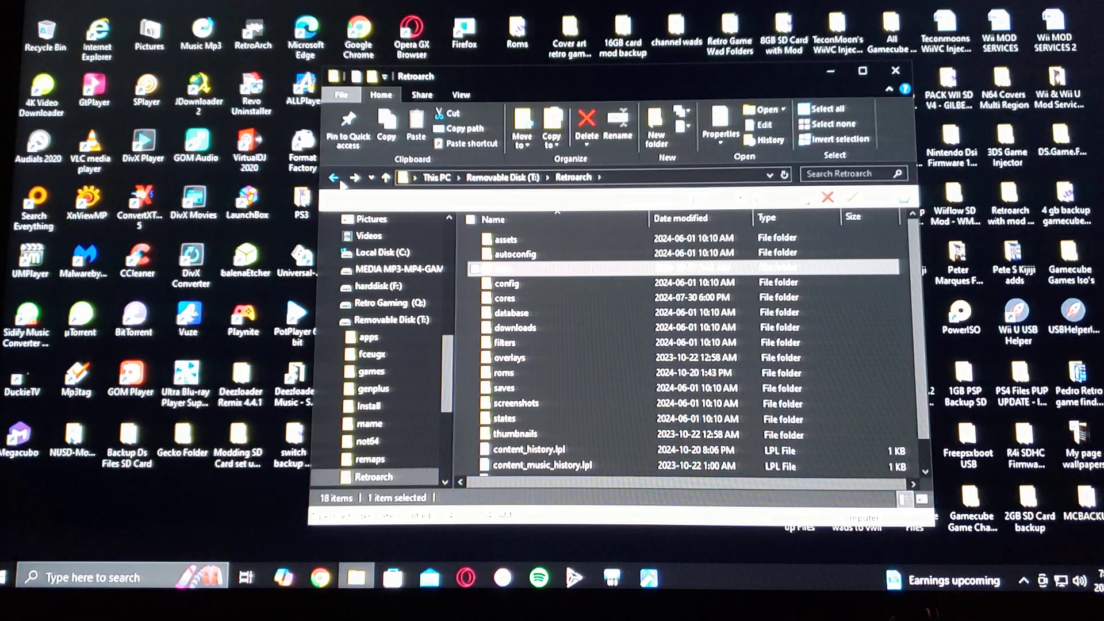
{"action": "mouse_move", "coordinate": [542, 358]}
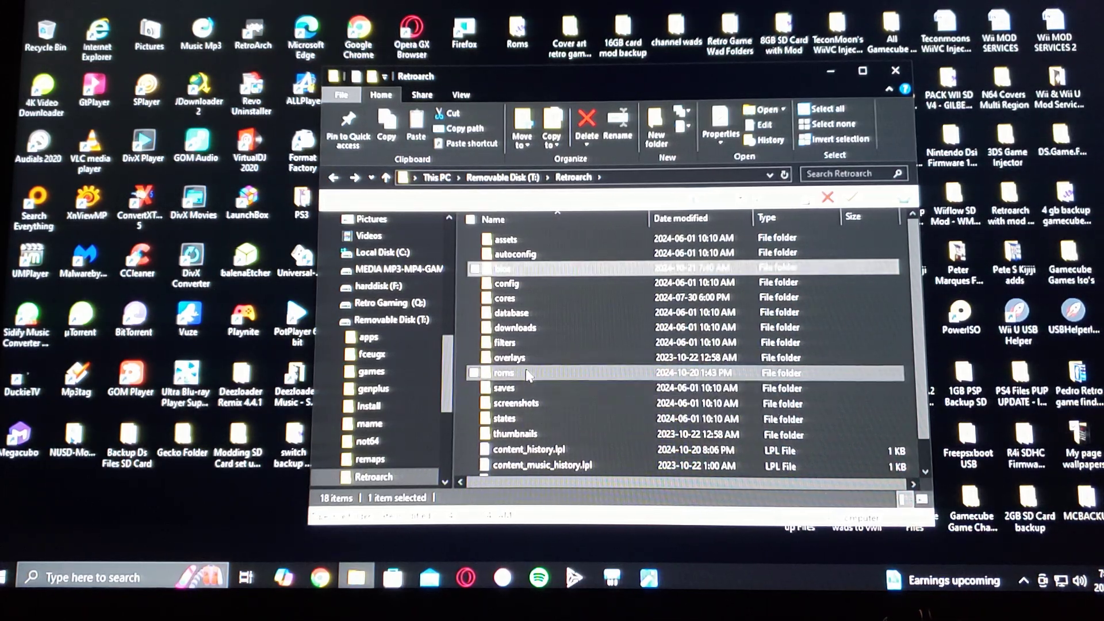
Confirm roms/nes holds the Mike Tyson's Punch-Out!! file, then return to Retroarch.
{"action": "double_click", "coordinate": [504, 373]}
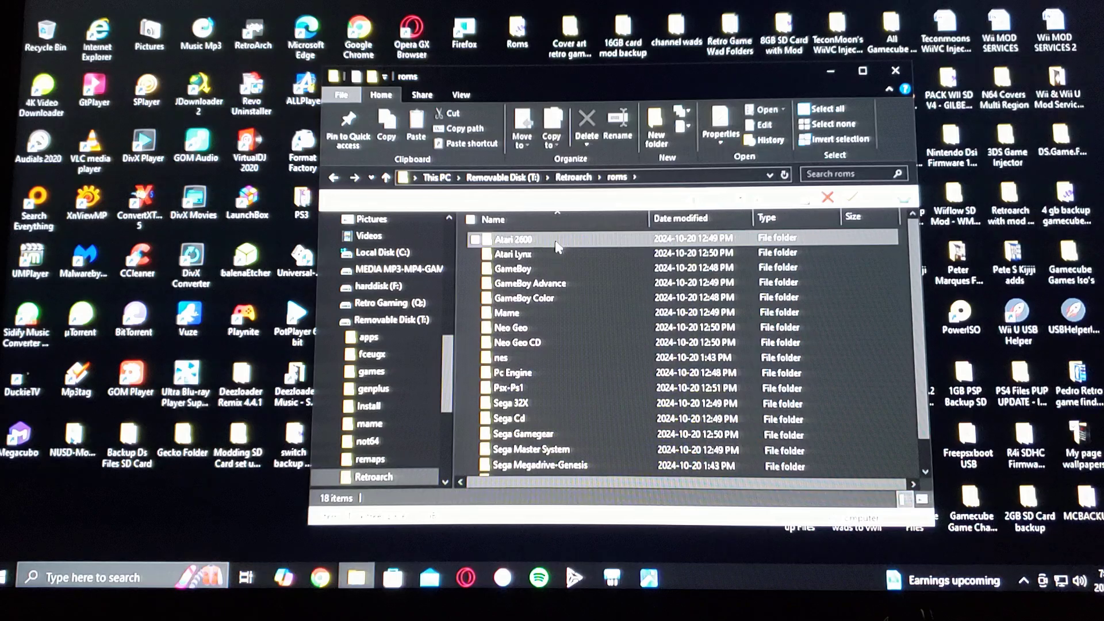
{"action": "scroll", "scroll_direction": "down", "scroll_amount": 3}
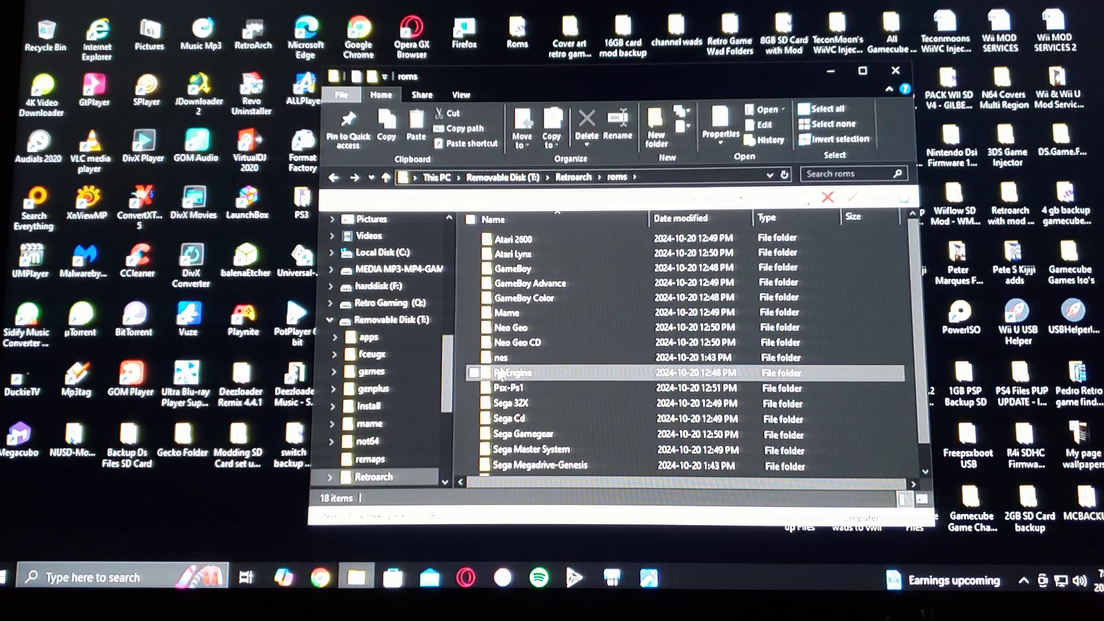
{"action": "double_click", "coordinate": [502, 358]}
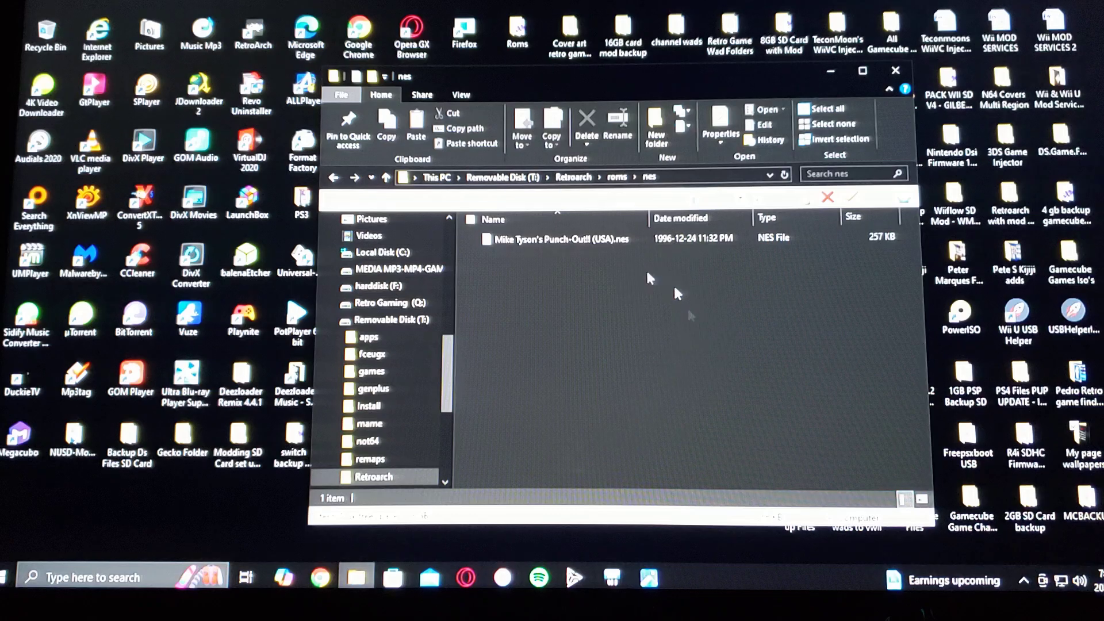
{"action": "mouse_move", "coordinate": [519, 359]}
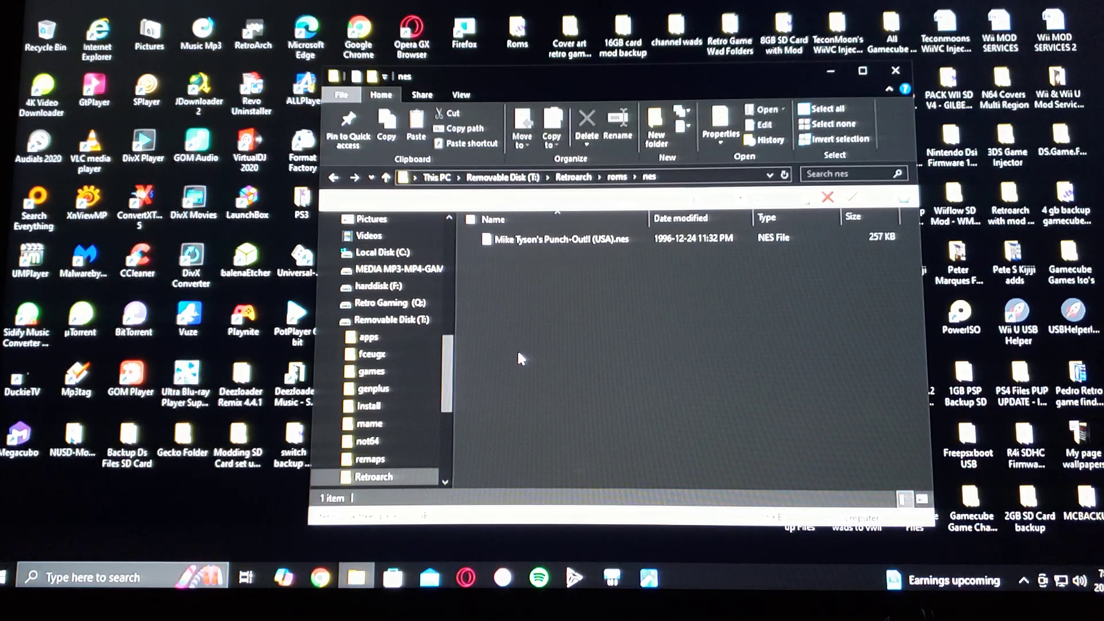
{"action": "left_click", "coordinate": [556, 238]}
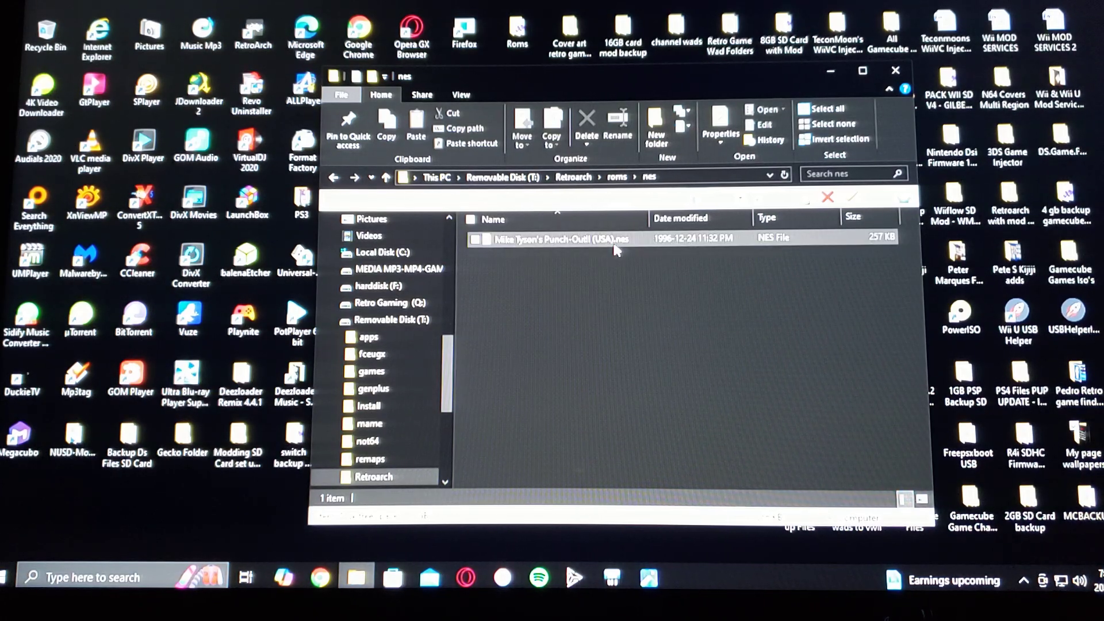
{"action": "left_click", "coordinate": [334, 176]}
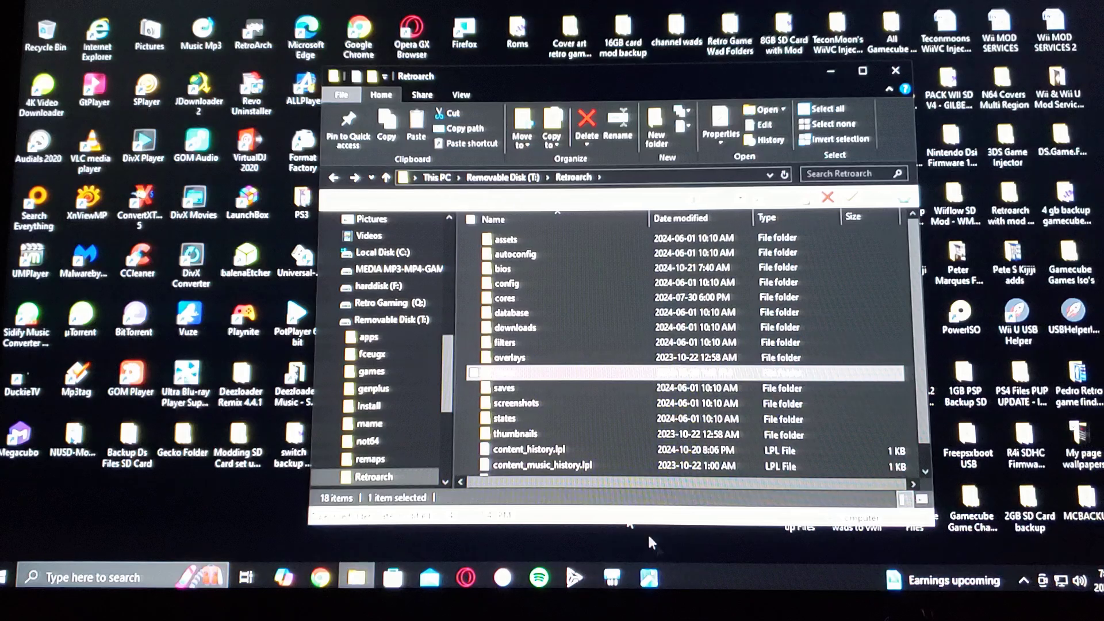
{"action": "left_click", "coordinate": [894, 69]}
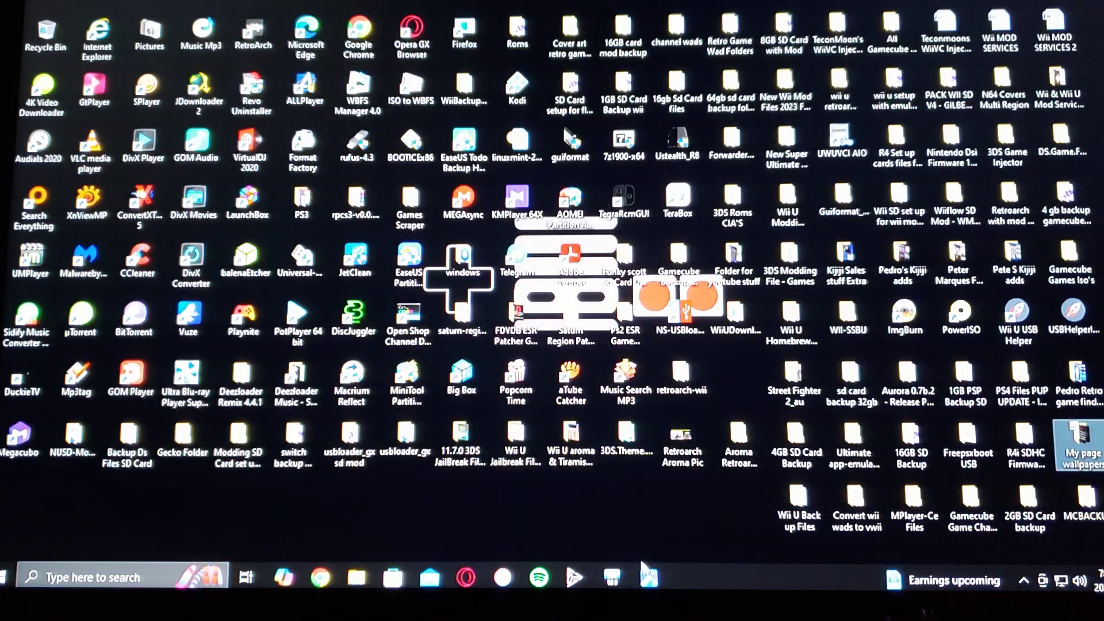
{"action": "double_click", "coordinate": [681, 436]}
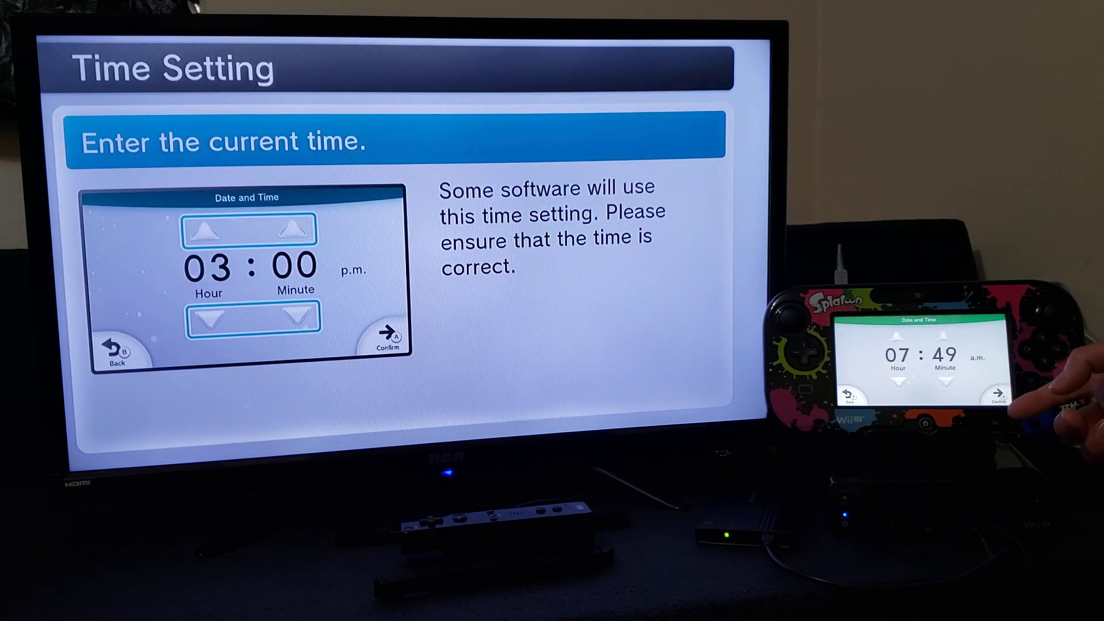
Confirm the 07:49 a.m. time, accept the warning and dismiss the saved notice.
{"action": "left_click", "coordinate": [998, 394]}
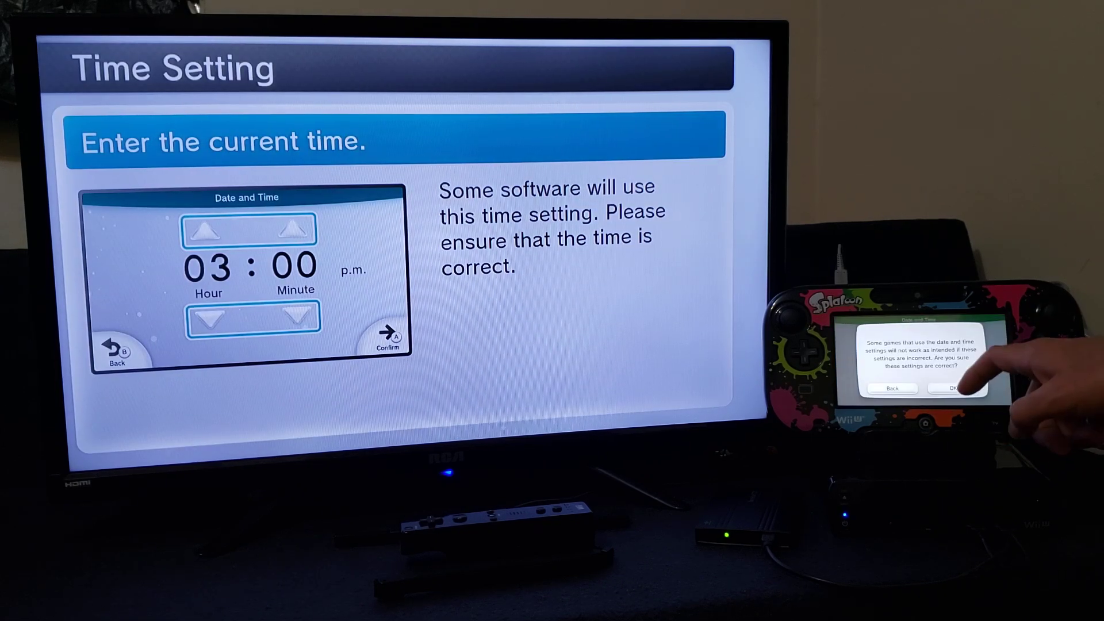
{"action": "left_click", "coordinate": [956, 388]}
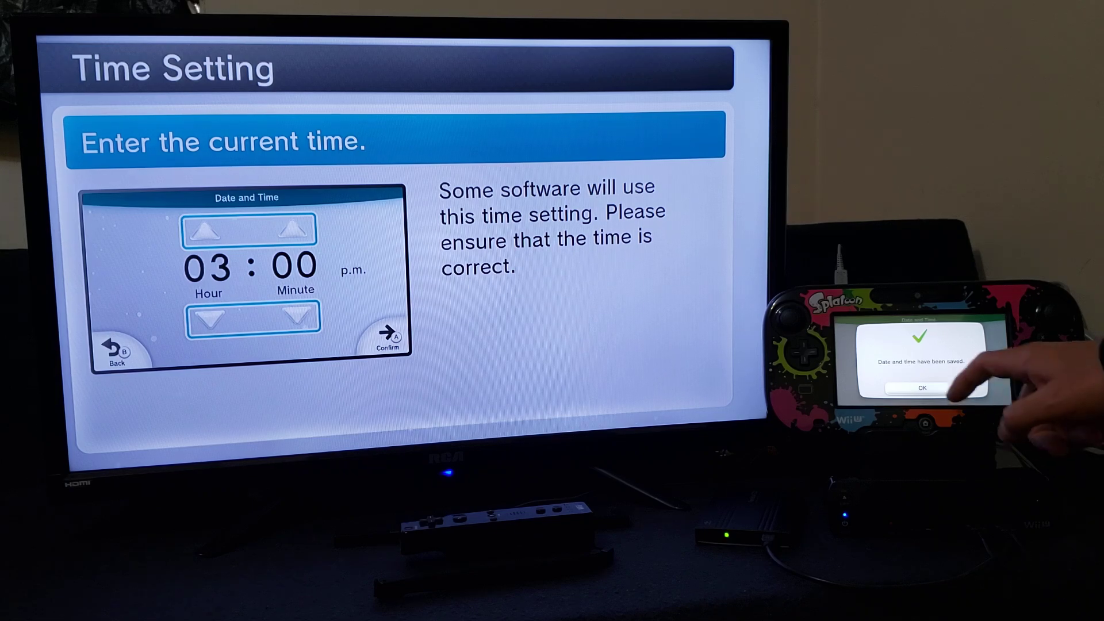
{"action": "left_click", "coordinate": [920, 389]}
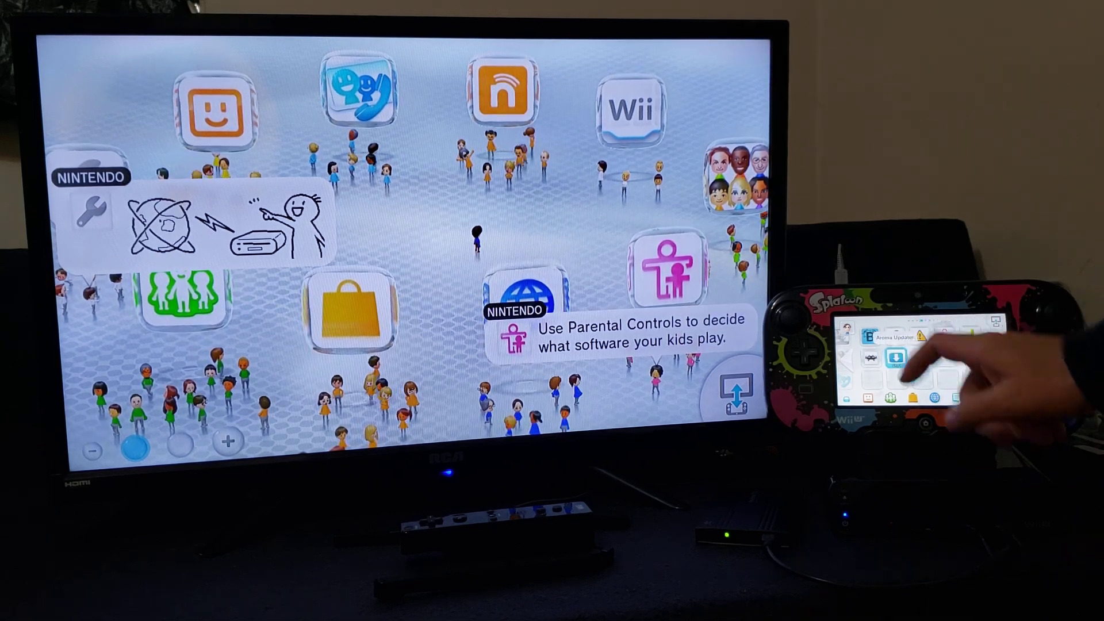
Launch Aroma Updater, review packages as up to date, then suspend it with HOME.
{"action": "left_click", "coordinate": [894, 360]}
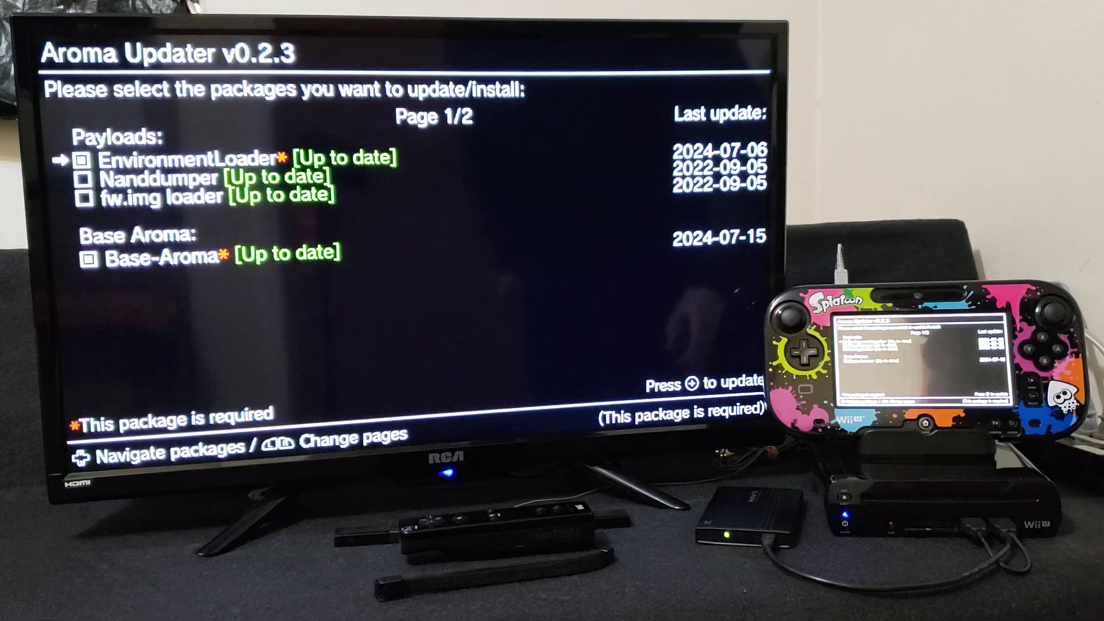
{"action": "key", "text": "home"}
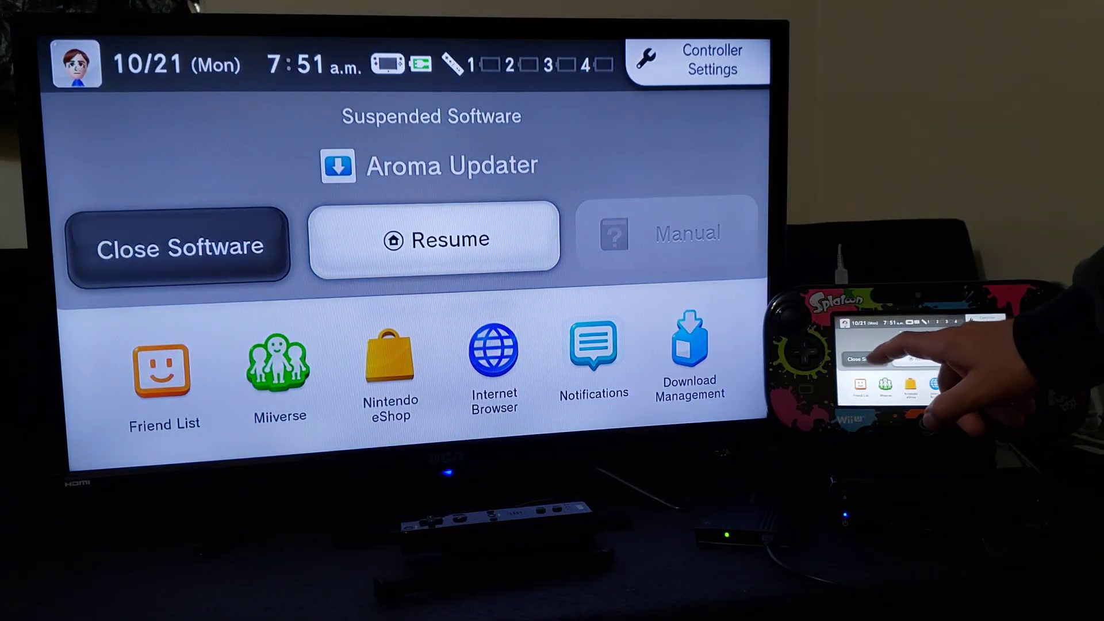
Close the suspended Aroma Updater so RetroArch can be started.
{"action": "left_click", "coordinate": [178, 247]}
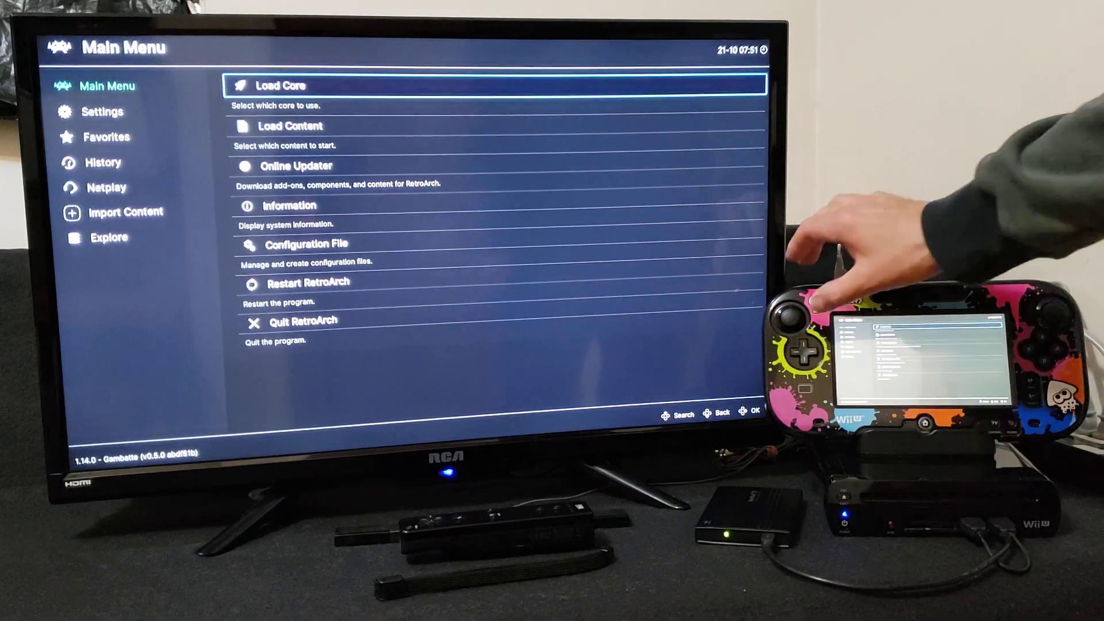
Choose Load Content and enter the fs:/vol/external01/ storage root.
{"action": "key", "text": "Down"}
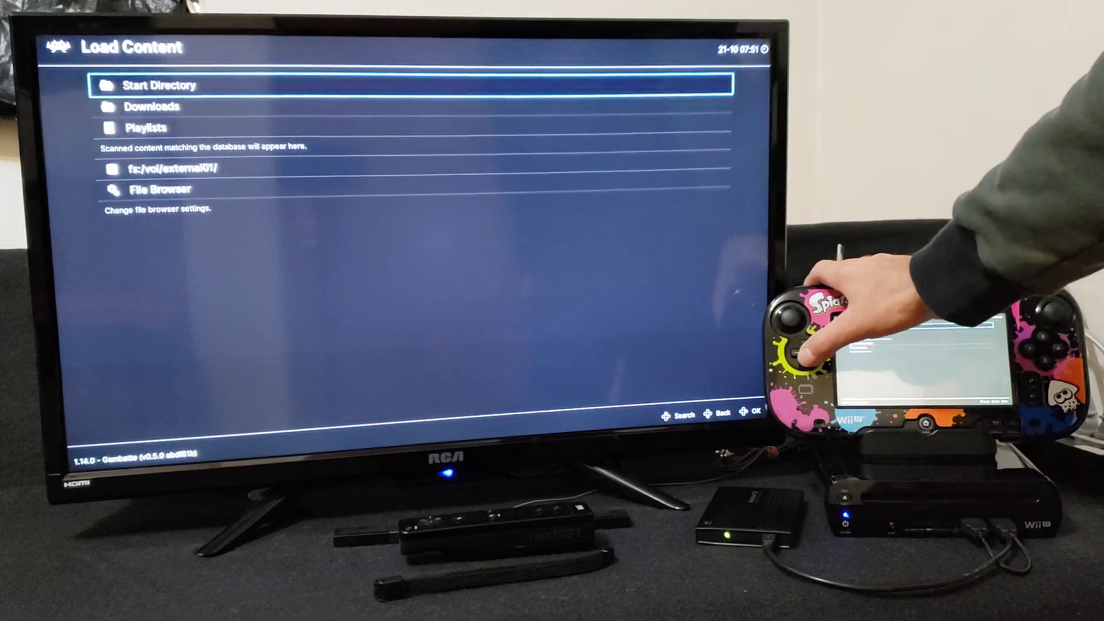
{"action": "key", "text": "down"}
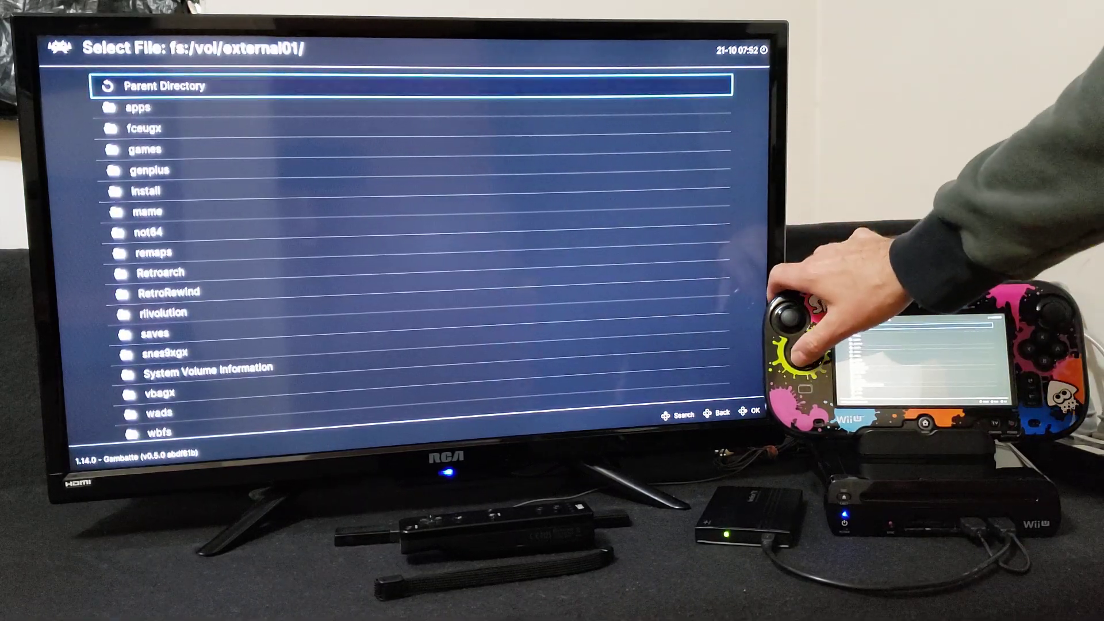
Browse into Retroarch/roms toward the nes folder before returning to the Main Menu.
{"action": "key", "text": "down"}
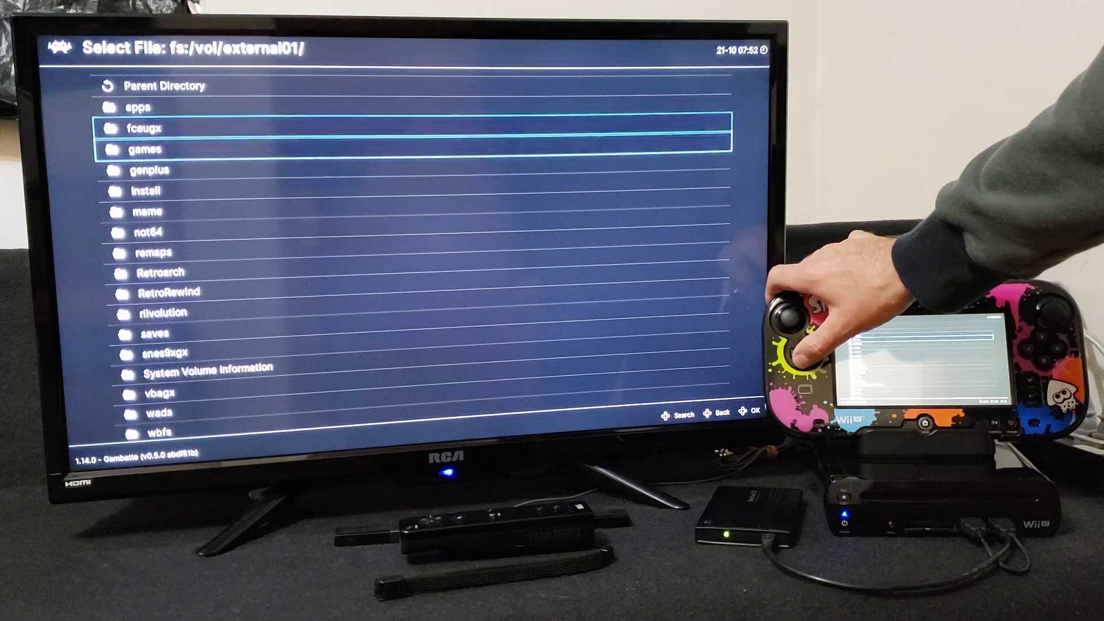
{"action": "key", "text": "down"}
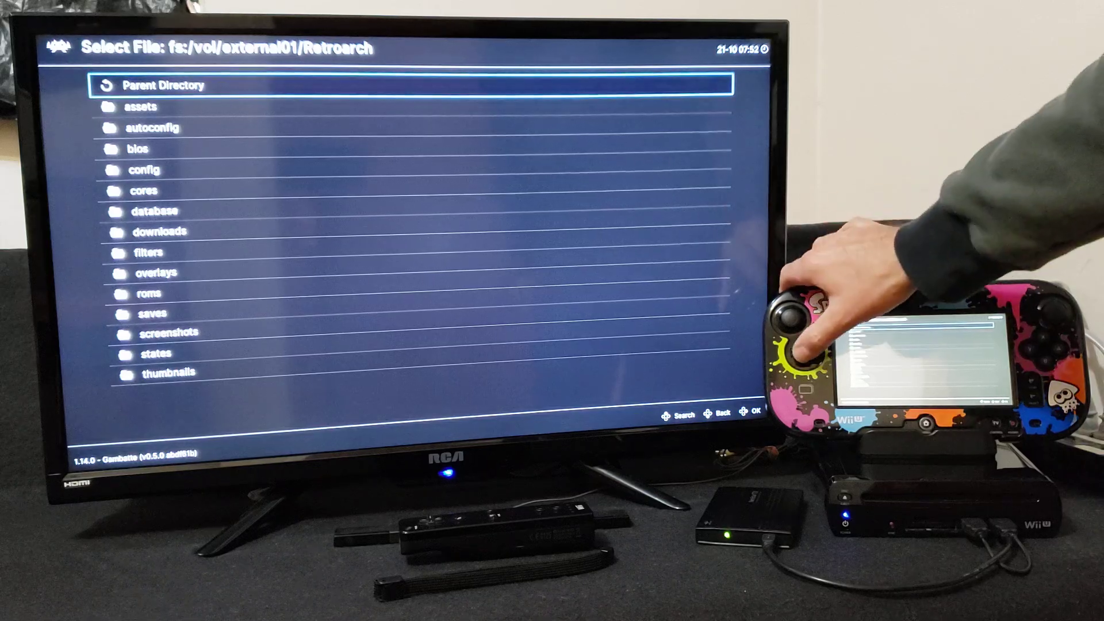
{"action": "key", "text": "down"}
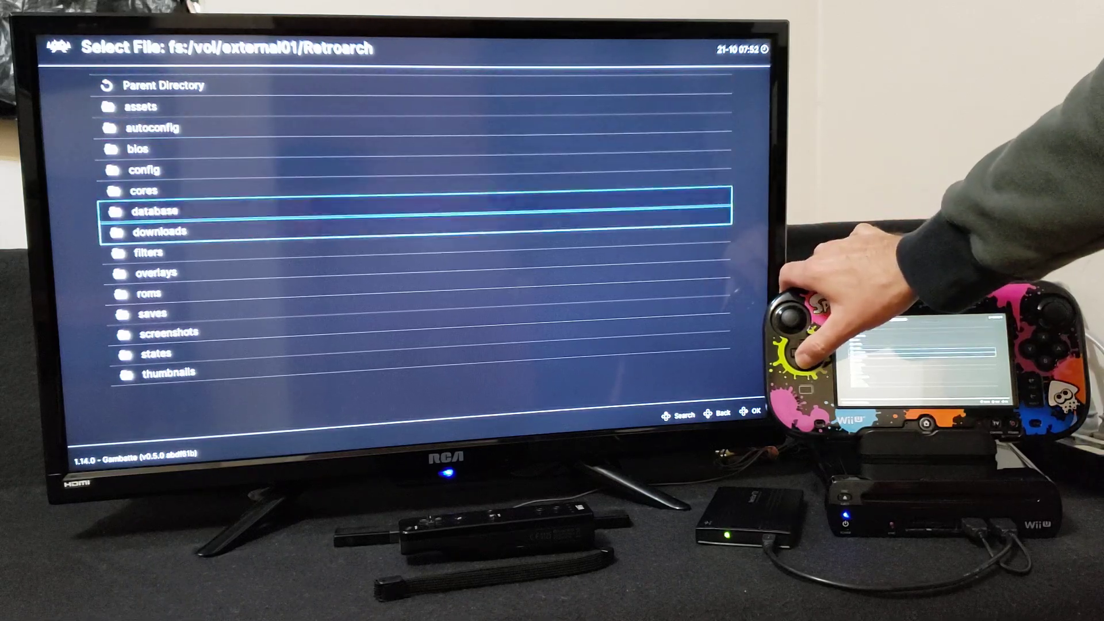
{"action": "key", "text": "down"}
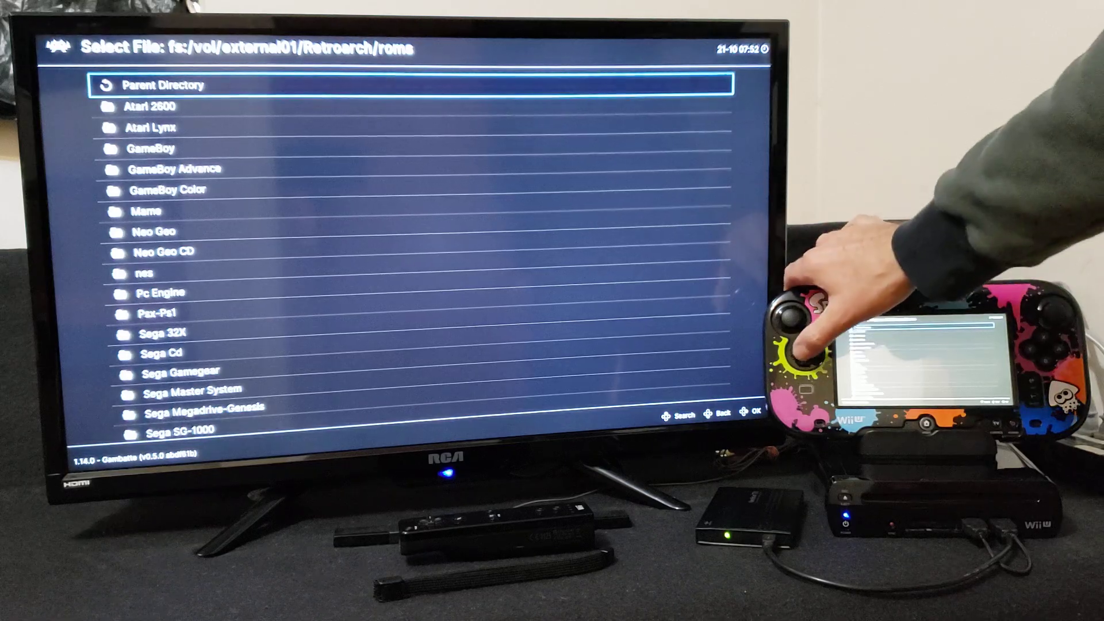
{"action": "key", "text": "down"}
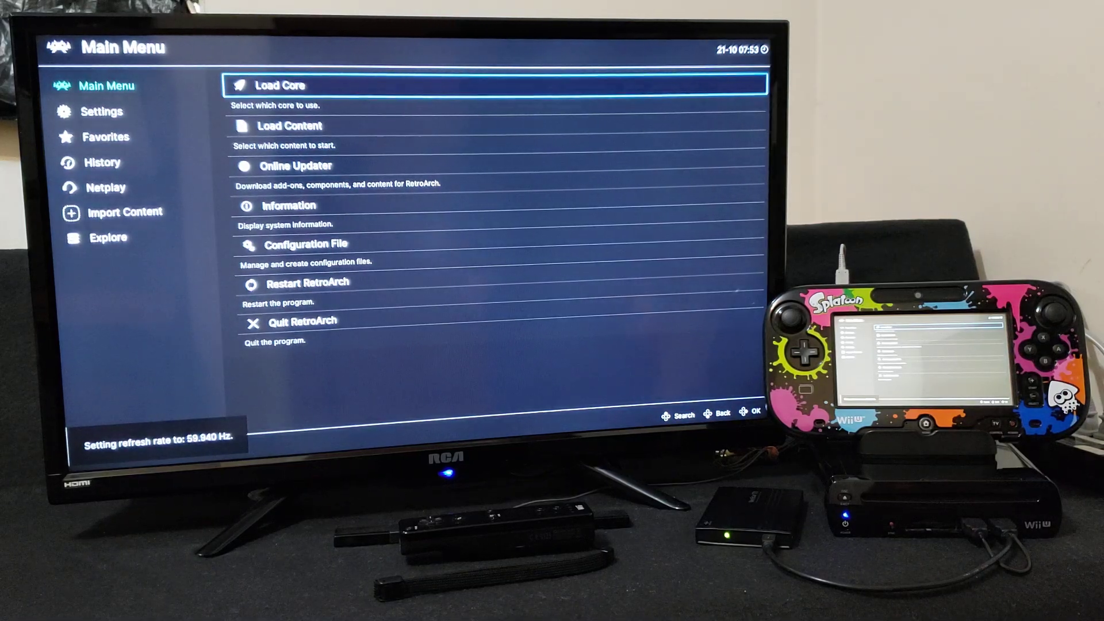
Glance at History, then reach the Import Content screen with its scan options.
{"action": "key", "text": "Down"}
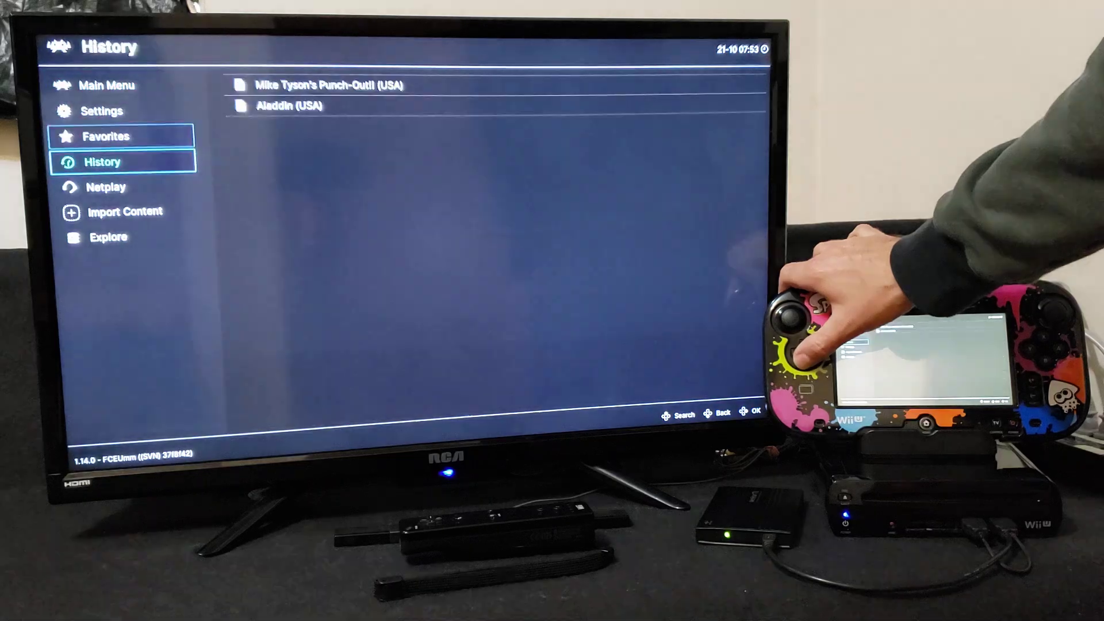
{"action": "left_click", "coordinate": [125, 211]}
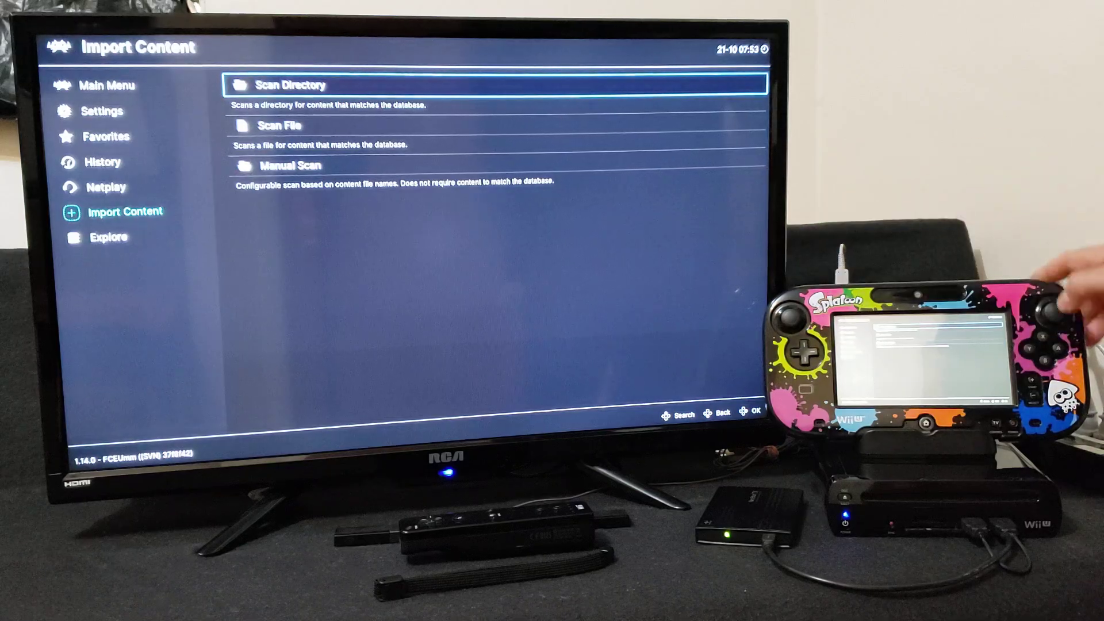
{"action": "left_click", "coordinate": [302, 85]}
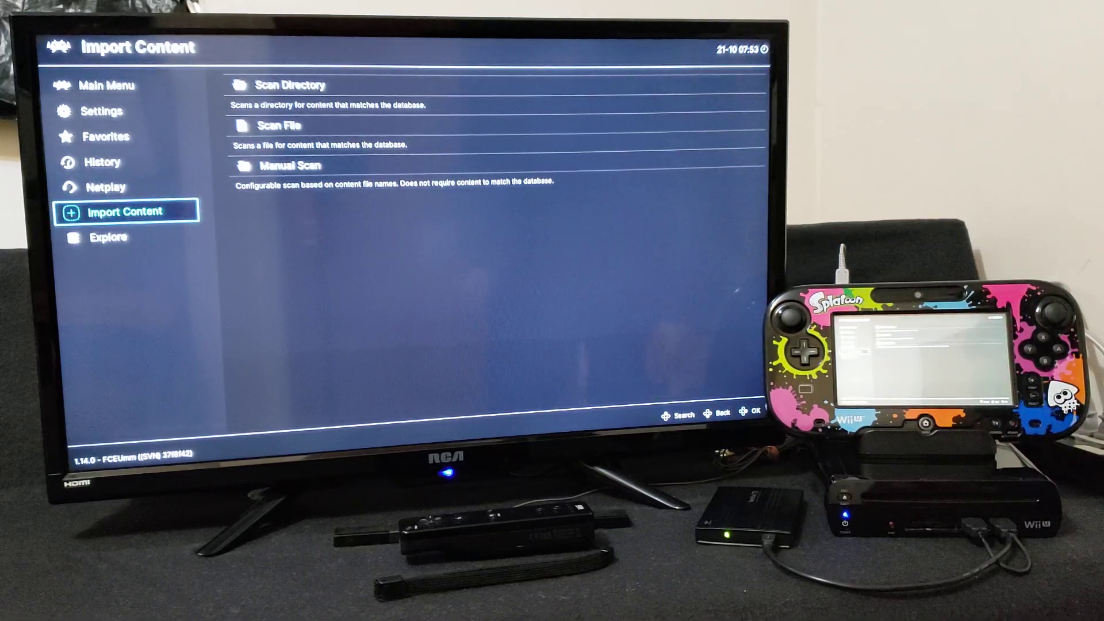
From the Main Menu choose Quit RetroArch to return to the Wii U Menu.
{"action": "left_click", "coordinate": [105, 85]}
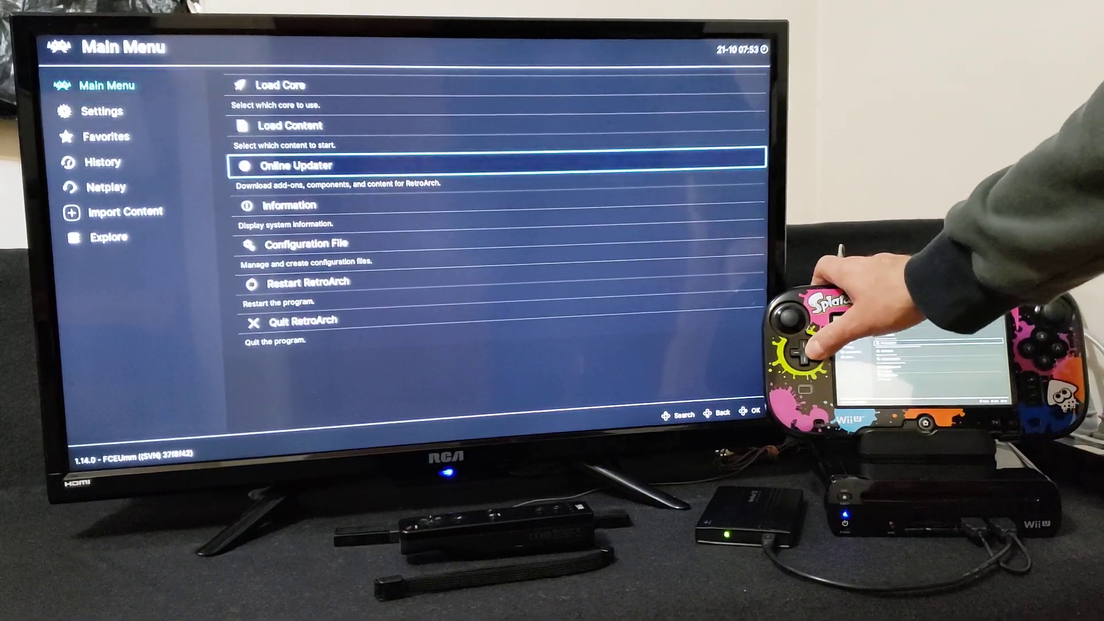
{"action": "key", "text": "down"}
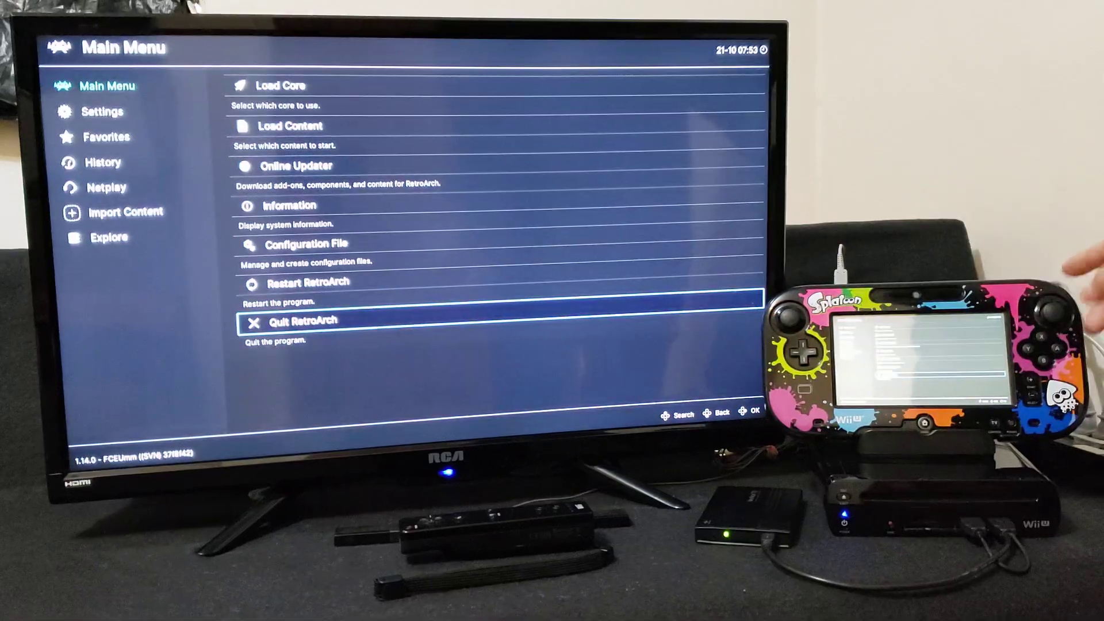
{"action": "left_click", "coordinate": [304, 321]}
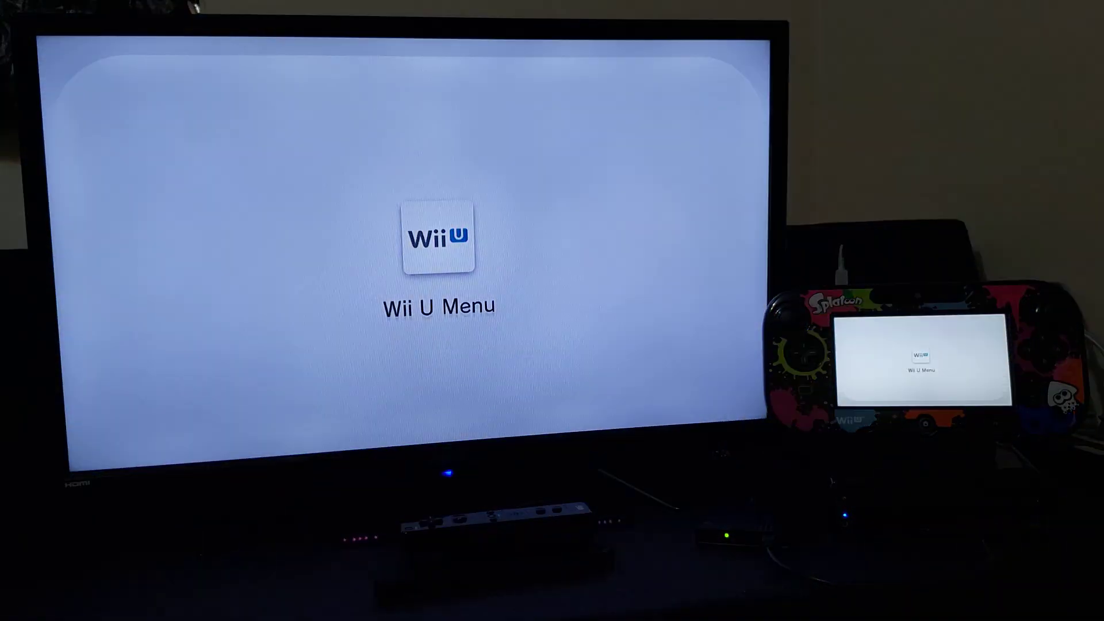